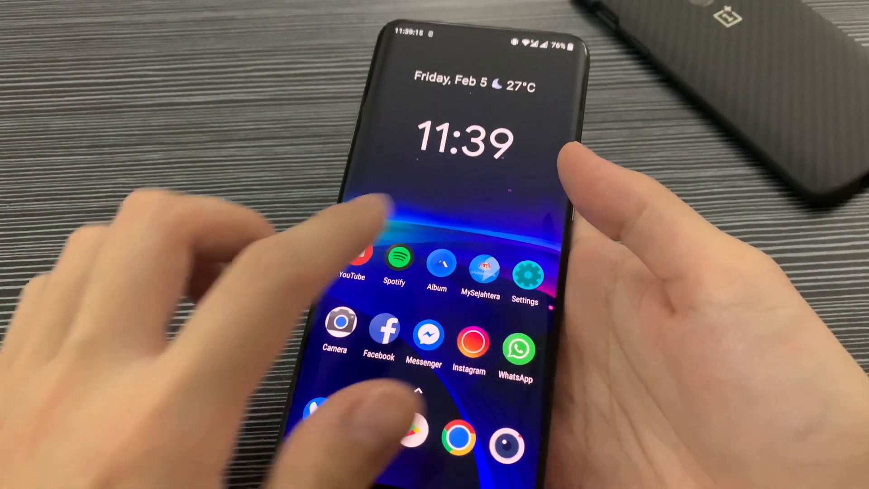
# Pull down the quick settings panel over the home screen
pyautogui.moveTo(434, 44); pyautogui.dragTo(434, 222)
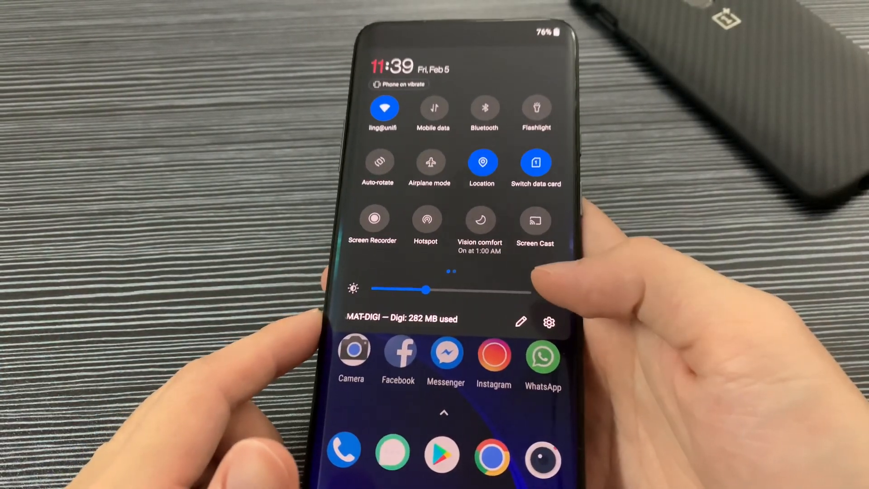
# Open the full Settings list from the quick settings gear
pyautogui.click(547, 322)
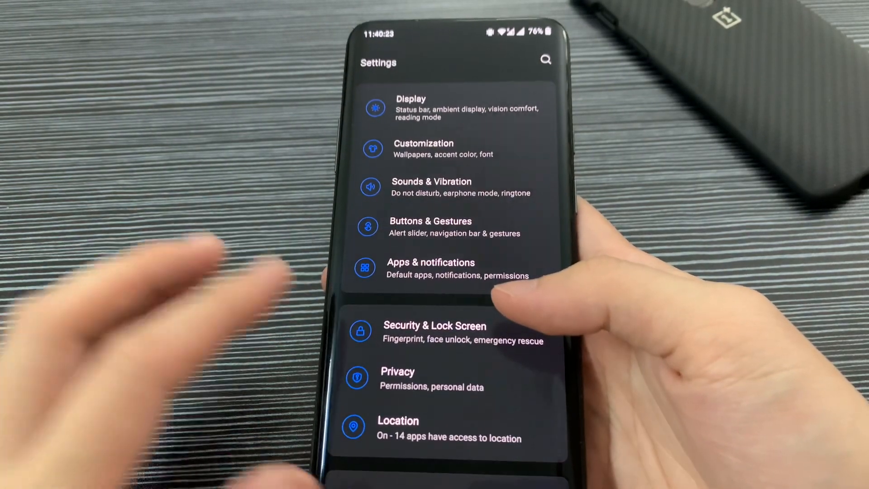
# View the Android version details under About phone confirming Android 11, then return
pyautogui.scroll(-3)
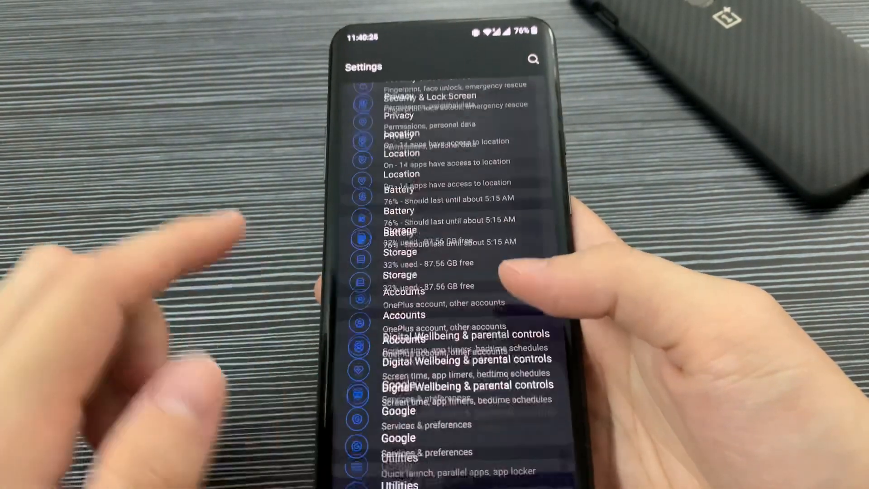
pyautogui.scroll(-3)
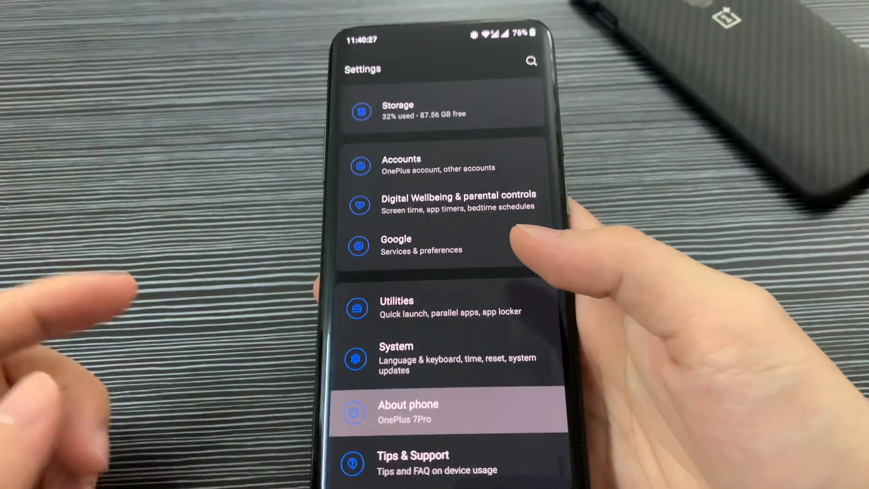
pyautogui.click(408, 411)
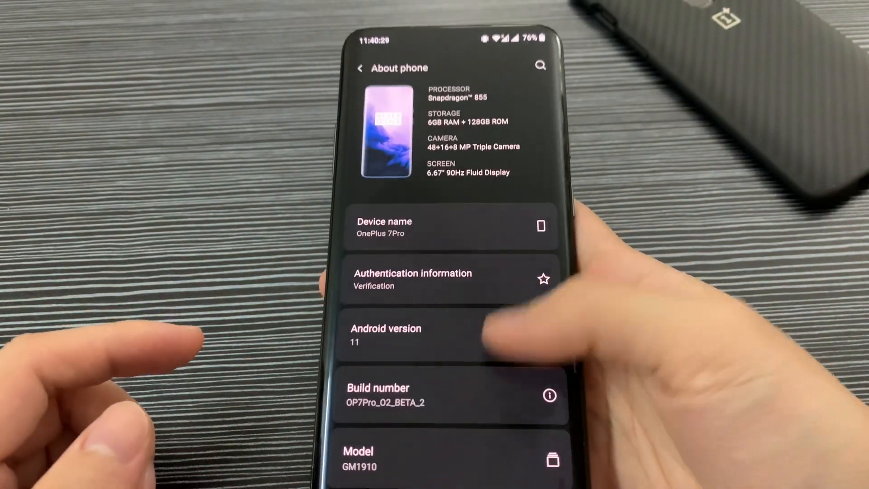
pyautogui.scroll(-3)
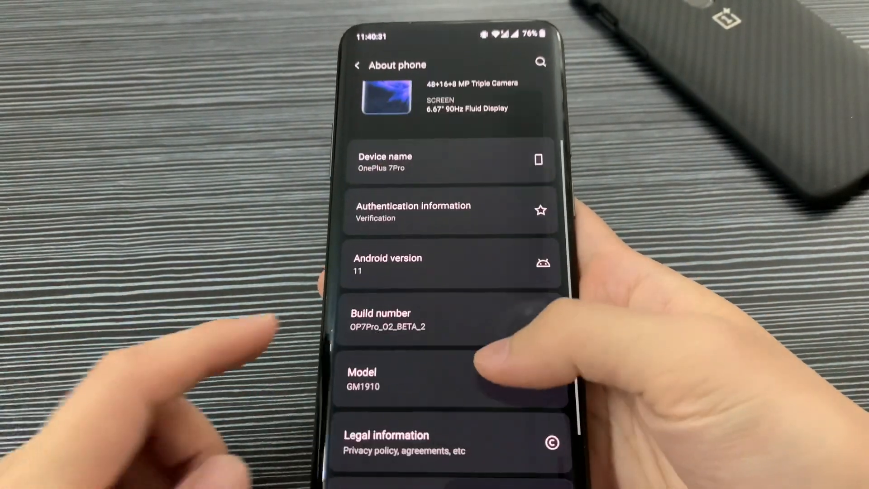
pyautogui.click(449, 264)
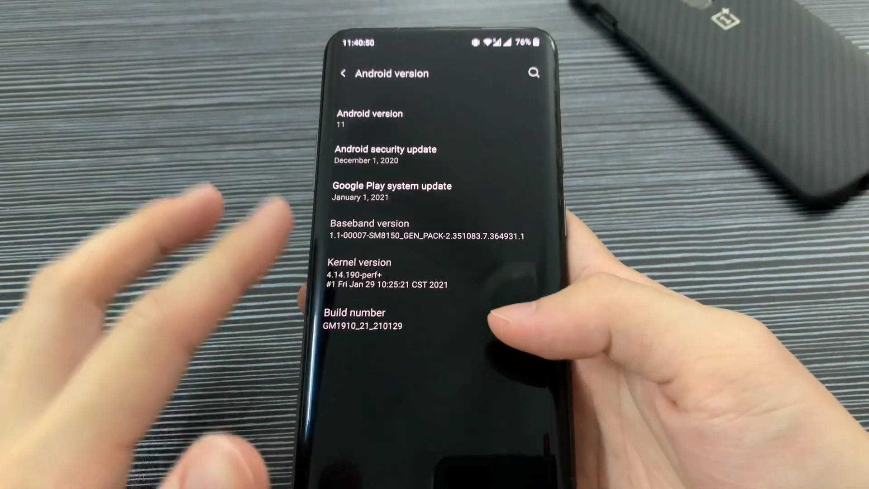
pyautogui.click(344, 72)
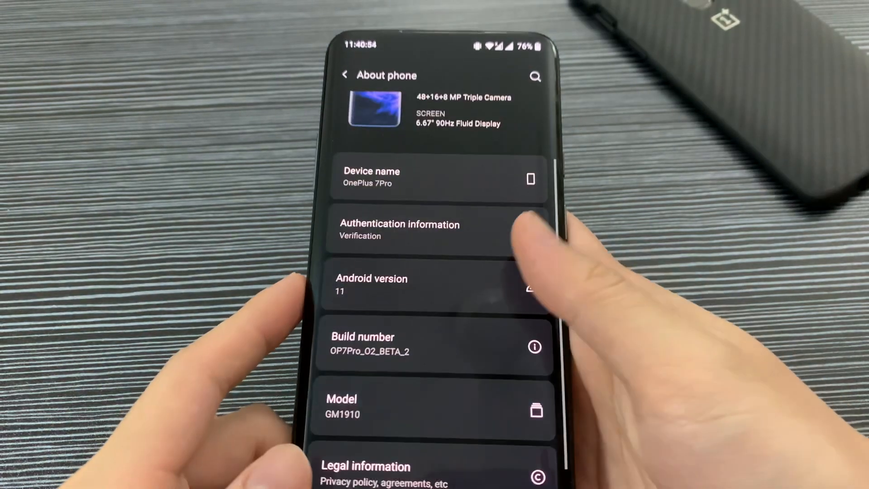
# Browse the System and Display settings pages looking for the ambient display option
pyautogui.click(345, 74)
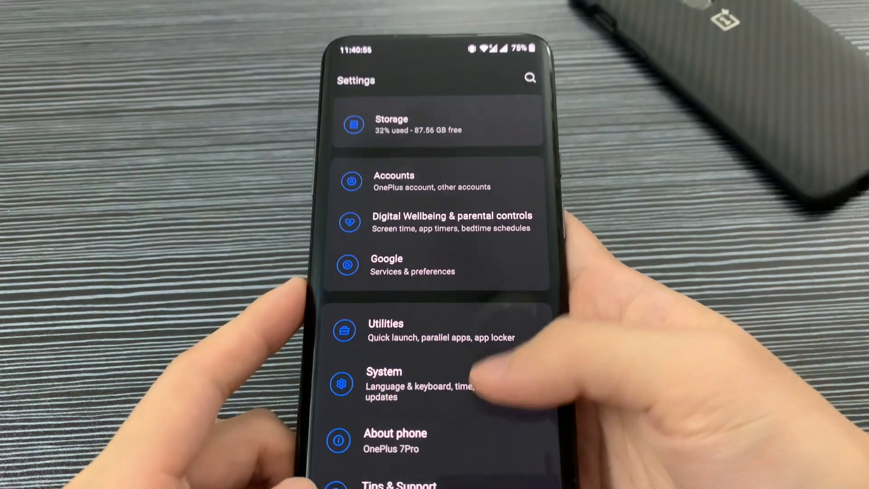
pyautogui.click(384, 383)
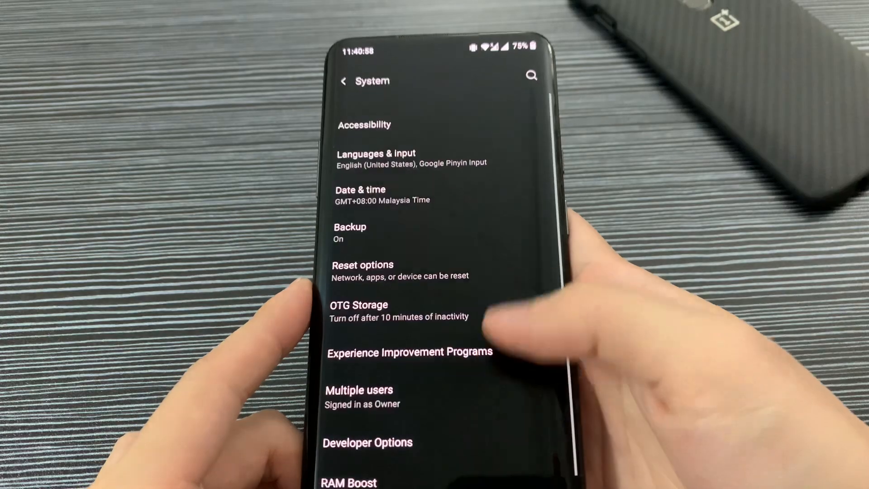
pyautogui.click(344, 81)
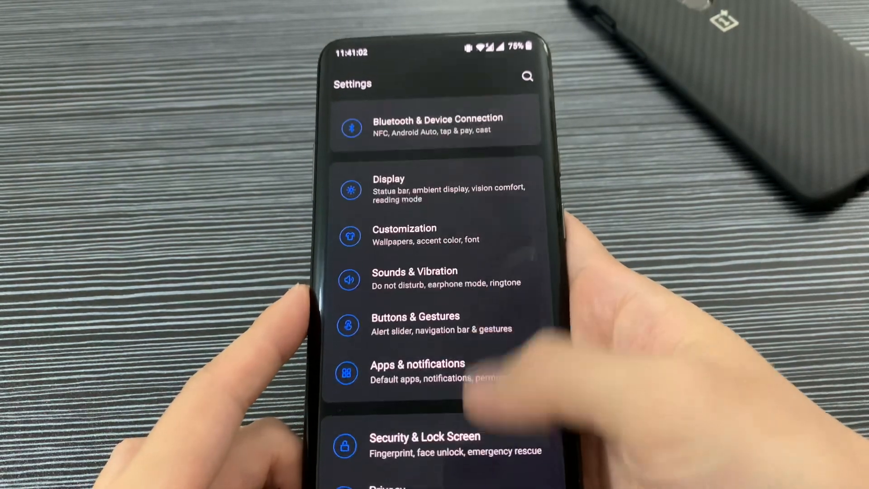
pyautogui.click(388, 189)
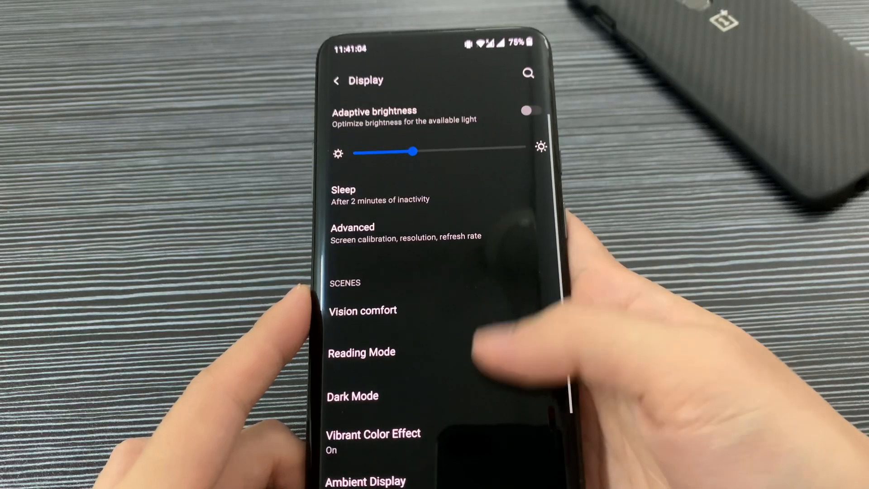
pyautogui.scroll(-3)
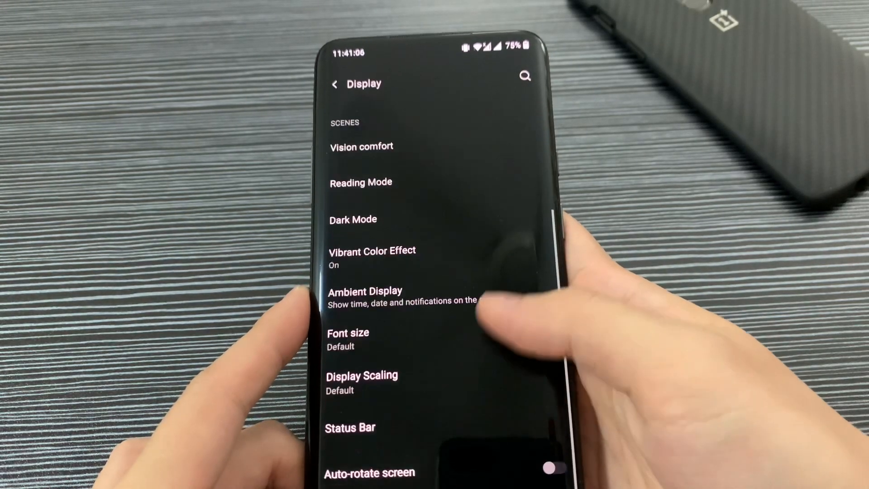
pyautogui.click(334, 84)
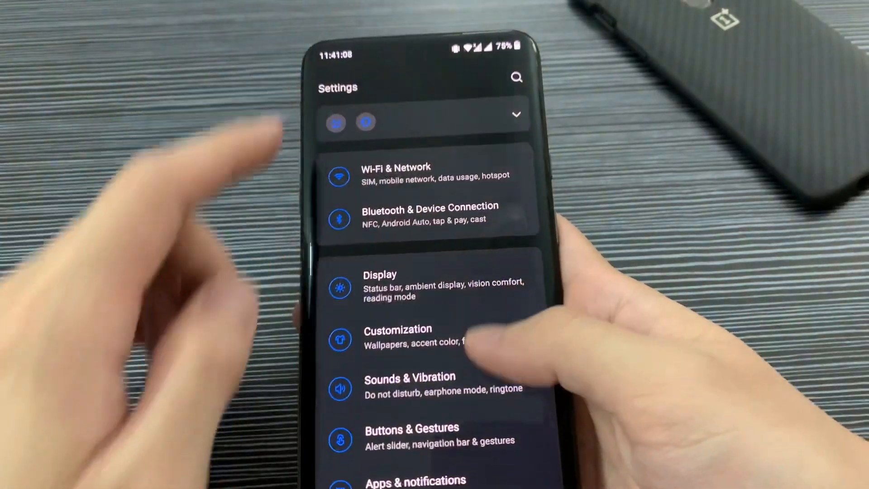
# Search settings for 'always' and open Always-on ambient display in OnePlus Laboratory
pyautogui.click(516, 76)
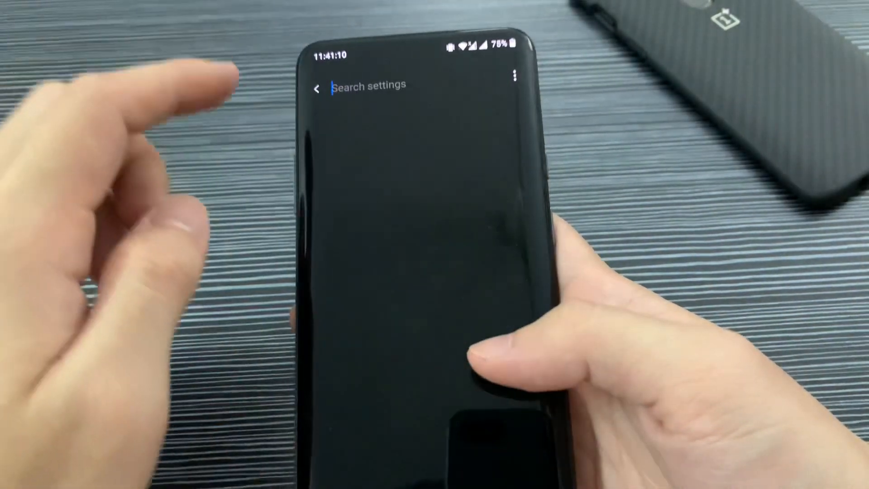
pyautogui.write('alwaya')
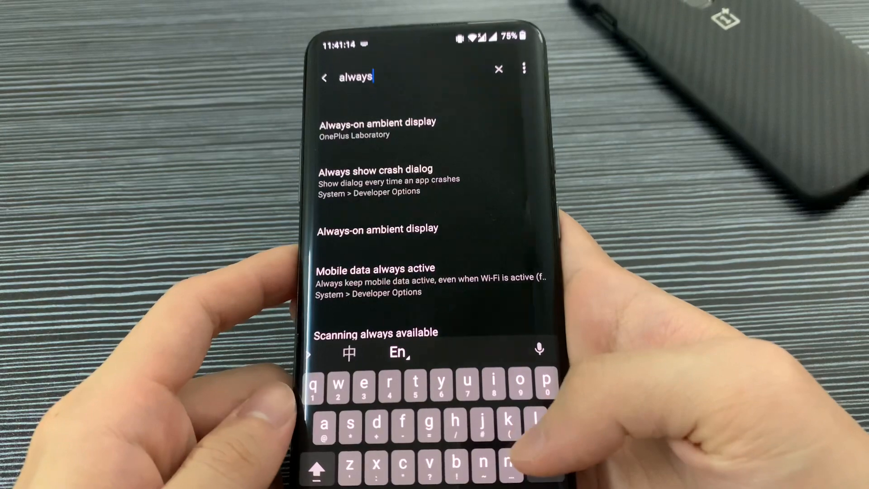
pyautogui.click(377, 128)
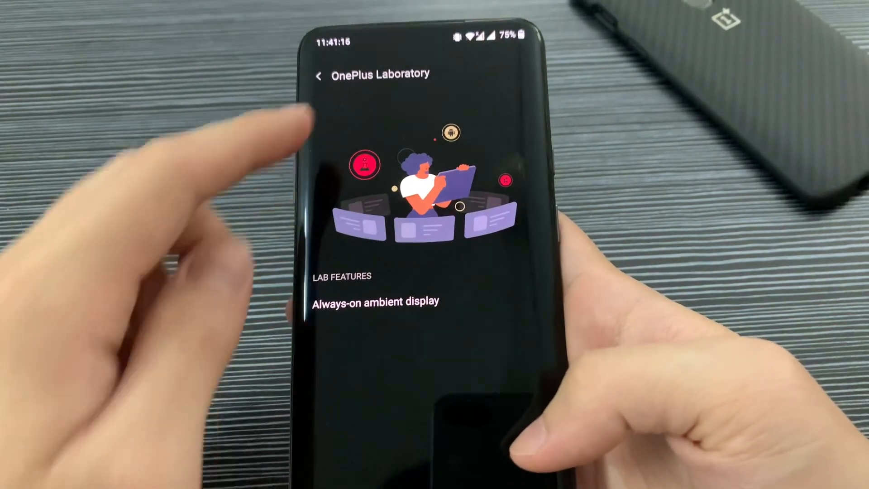
pyautogui.click(374, 301)
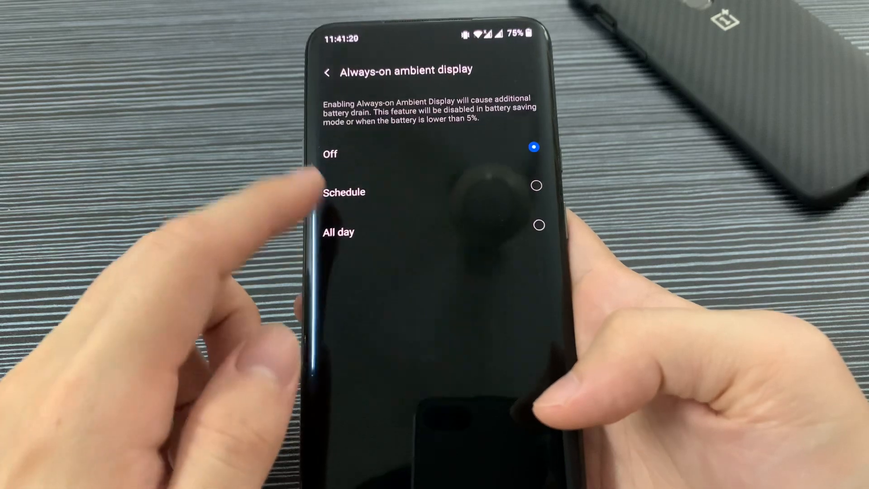
# Set Always-on ambient display to All day and lock the phone to view it
pyautogui.click(538, 224)
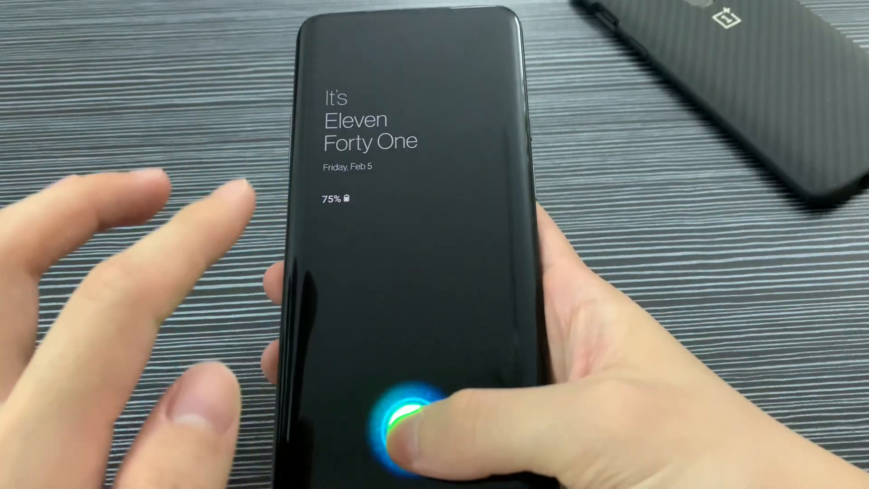
# Under Customization > Clock on ambient display, select the Insight clock style
pyautogui.click(388, 410)
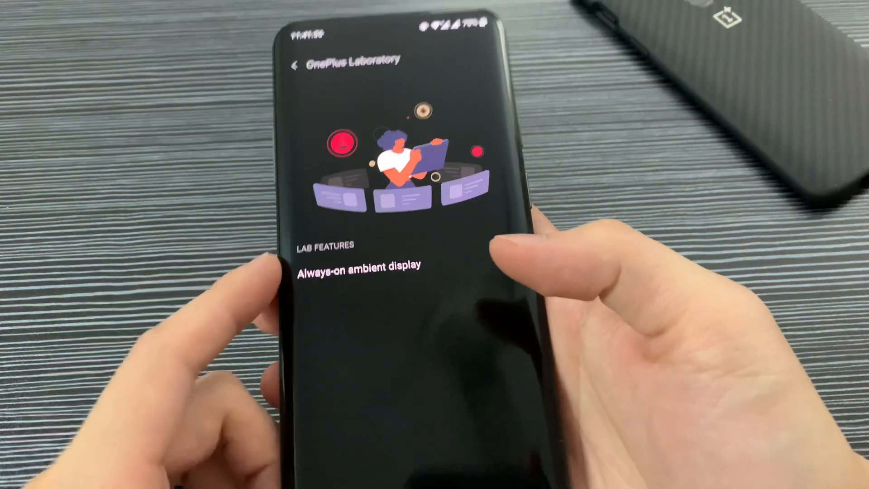
pyautogui.click(295, 60)
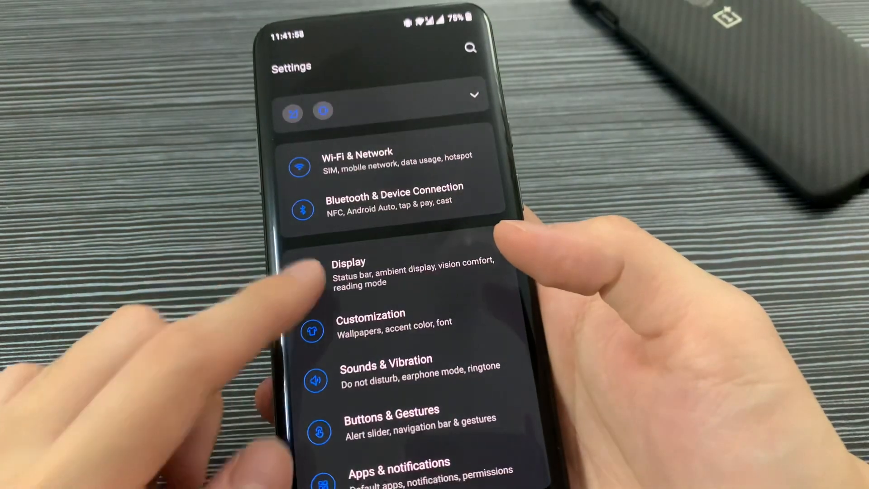
pyautogui.click(369, 321)
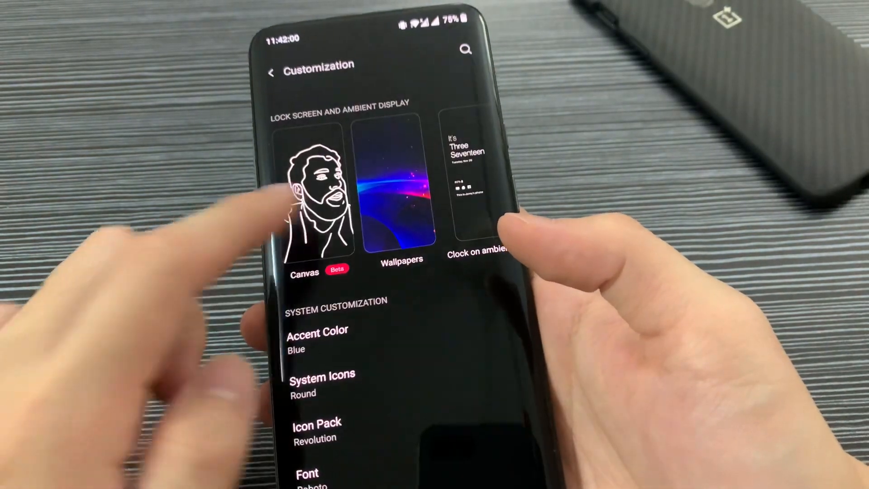
pyautogui.click(474, 183)
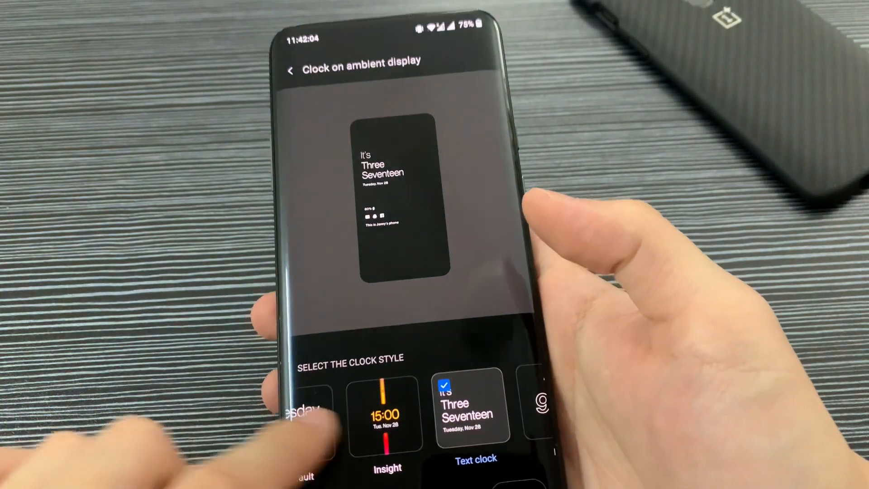
pyautogui.hscroll(-3)
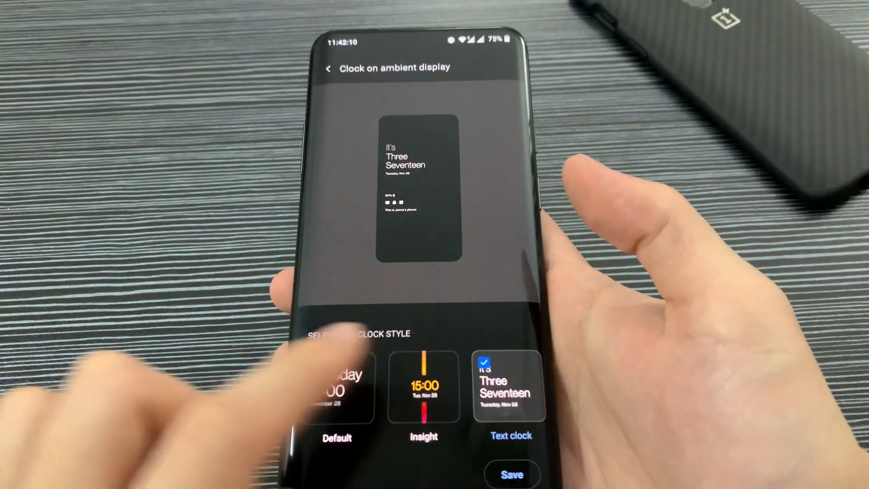
pyautogui.click(424, 387)
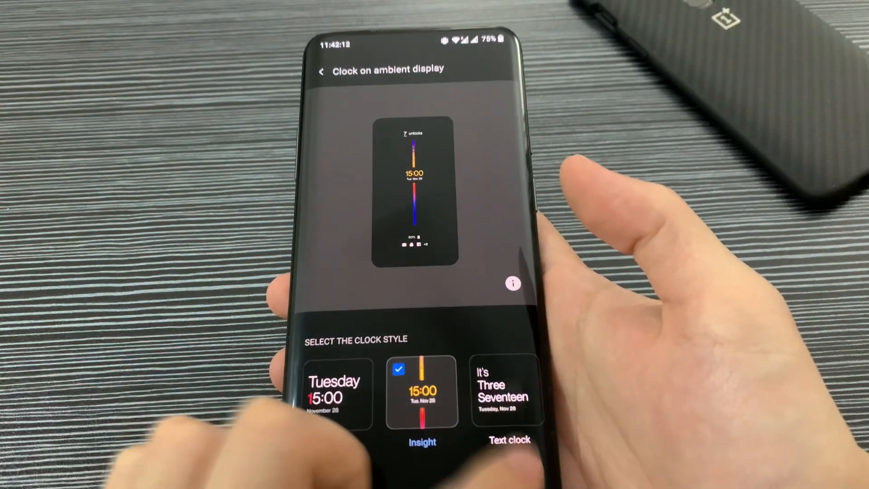